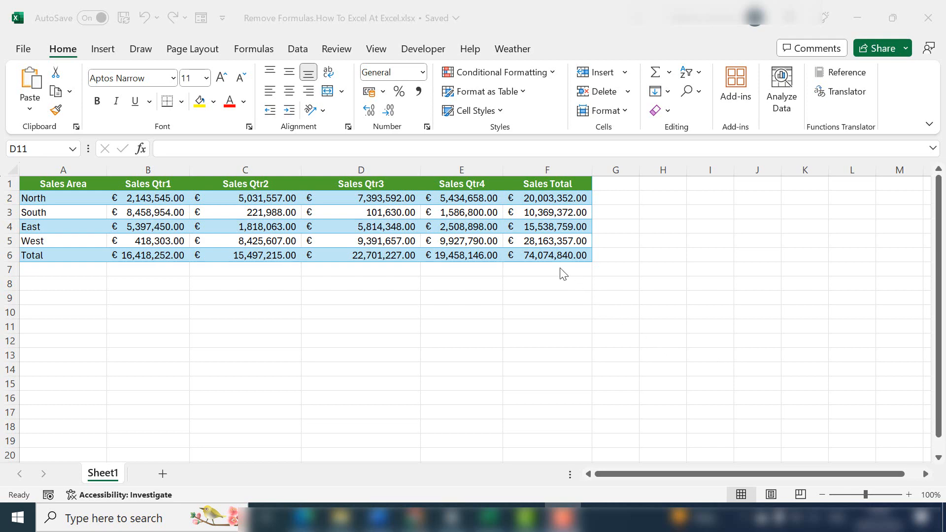
- Inspect the SUM formulas behind the North and East sales totals before converting them
left_click(544, 198)
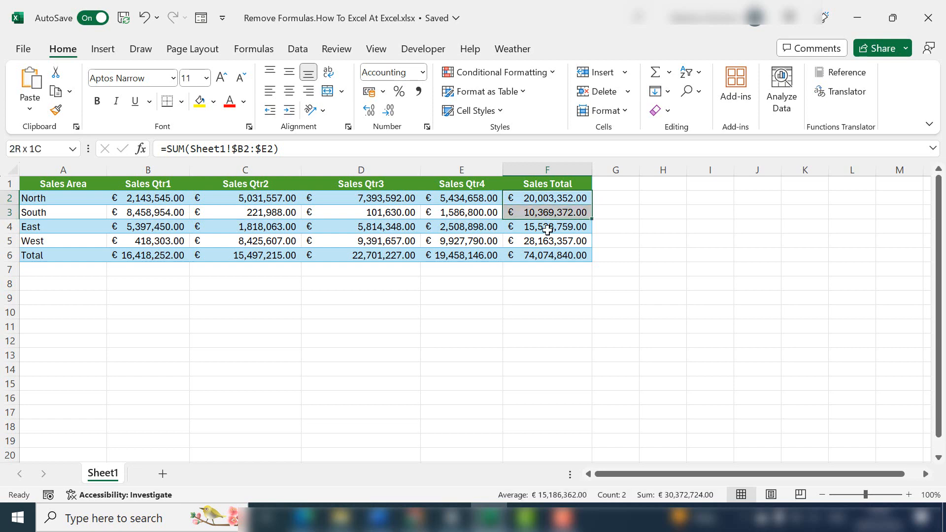
left_click(547, 227)
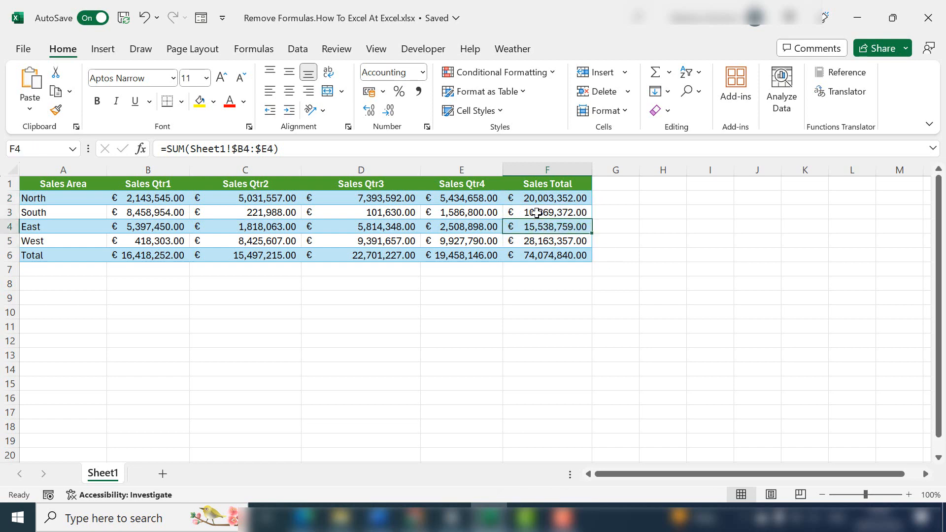
left_click(461, 198)
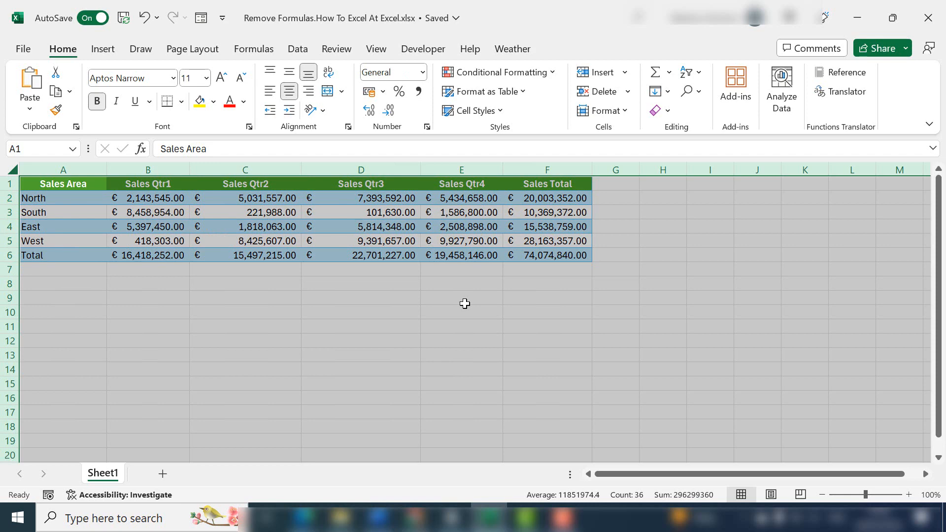
left_click(461, 298)
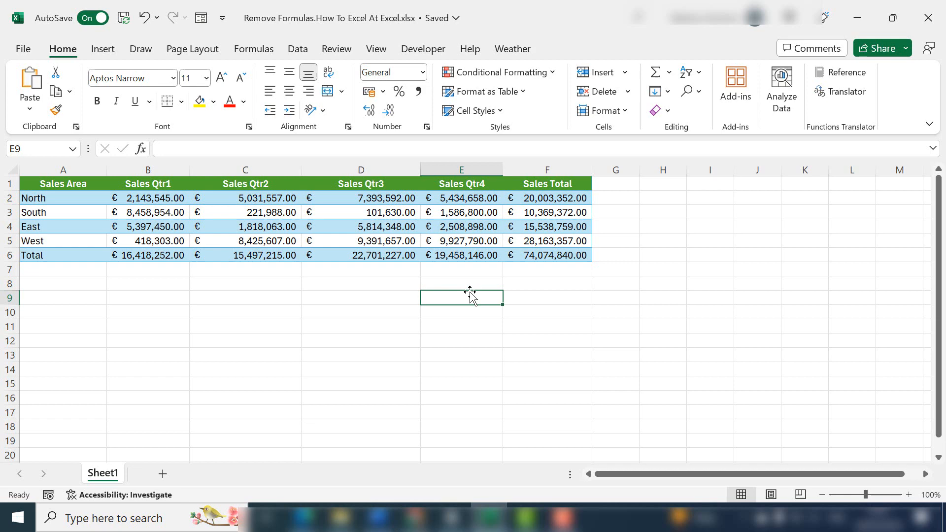
left_click(548, 198)
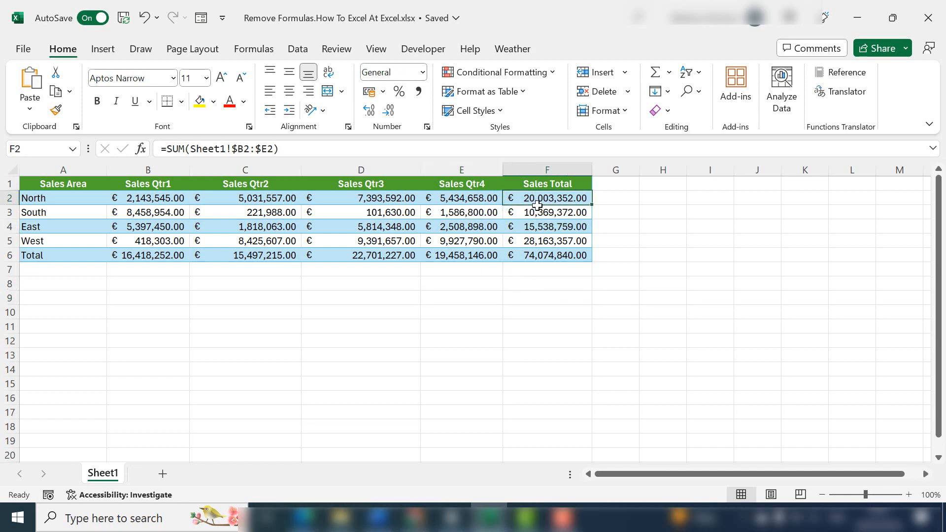
left_click_drag(547, 197, 547, 255)
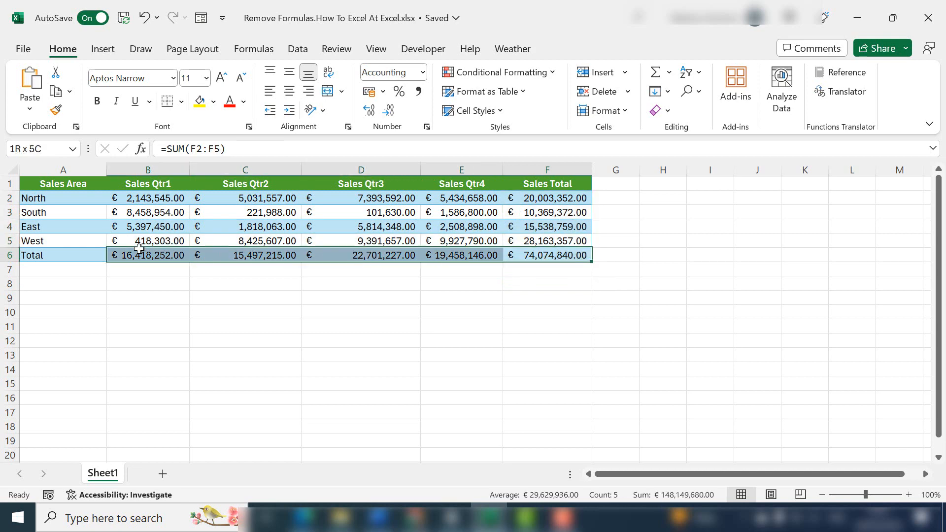
left_click(361, 312)
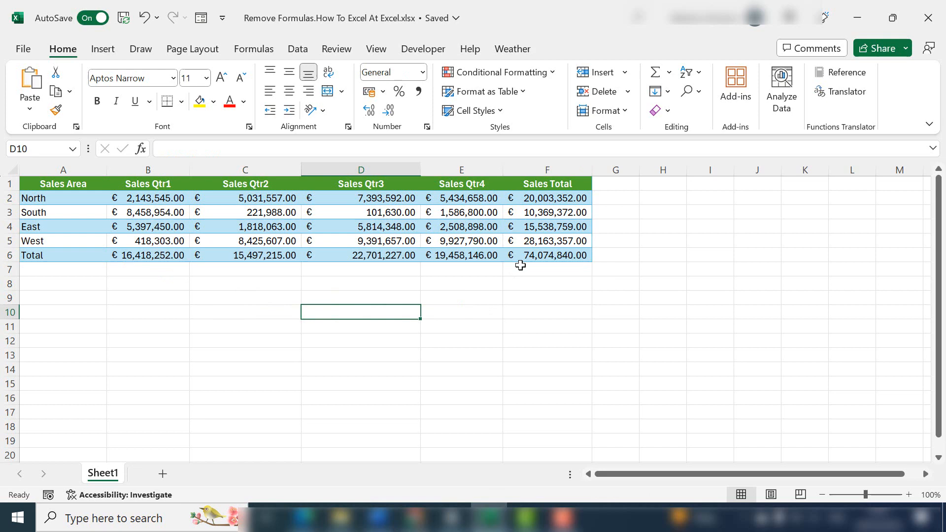
left_click(548, 198)
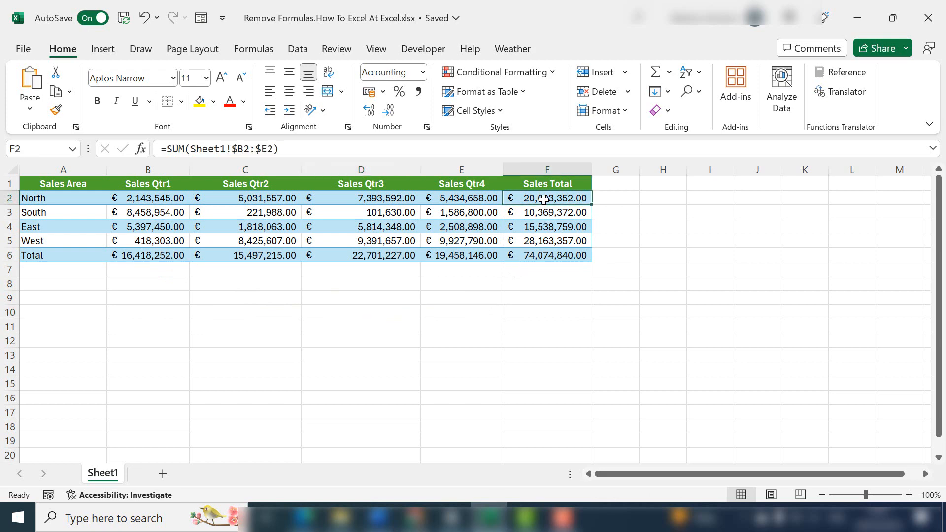
left_click(547, 227)
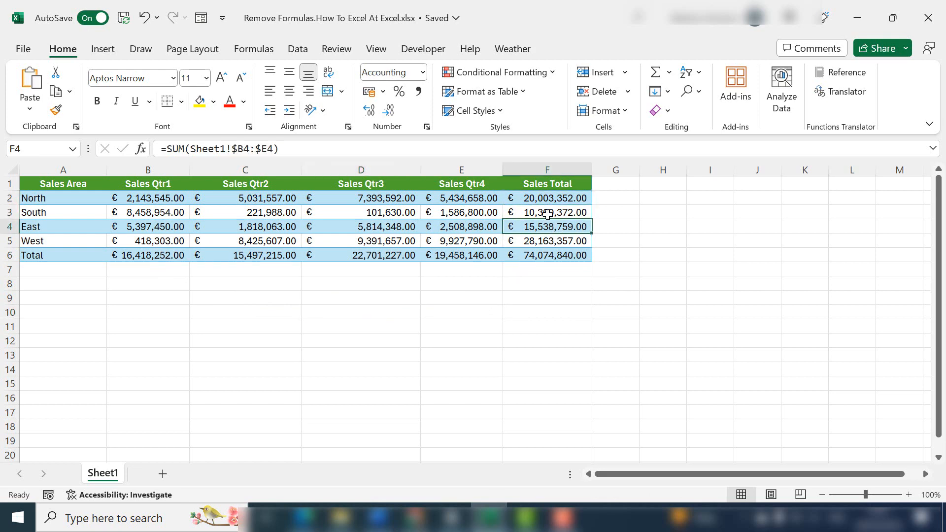
- Copy the Sales Total figures F2:F6 and paste them back as plain values
left_click_drag(547, 199, 546, 226)
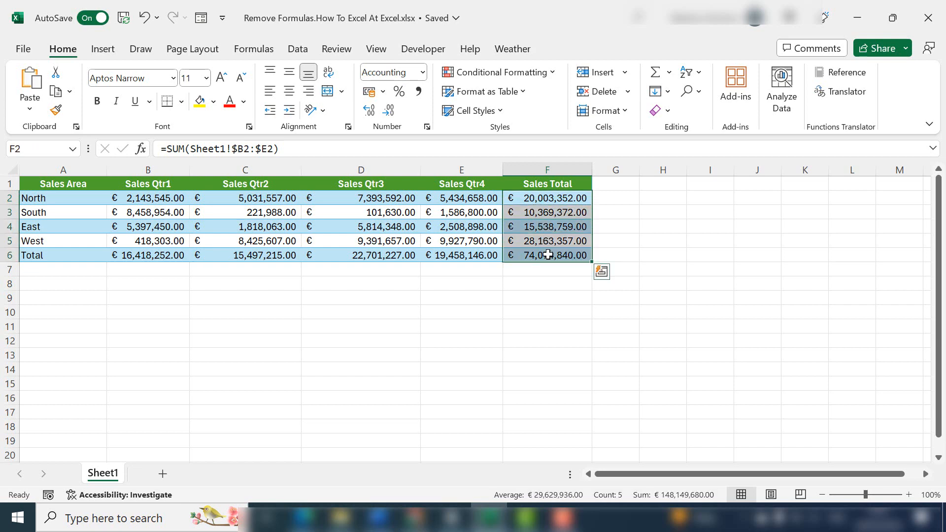
right_click(547, 254)
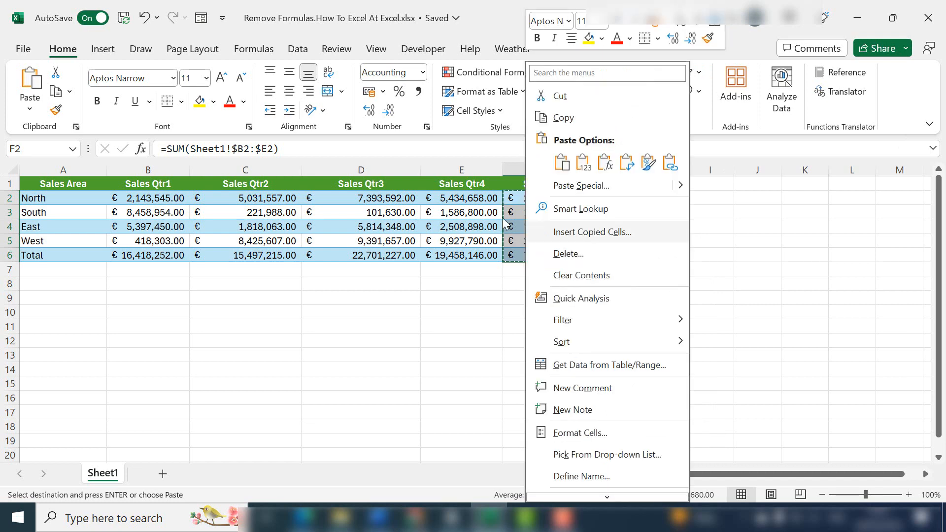
mouse_move(565, 212)
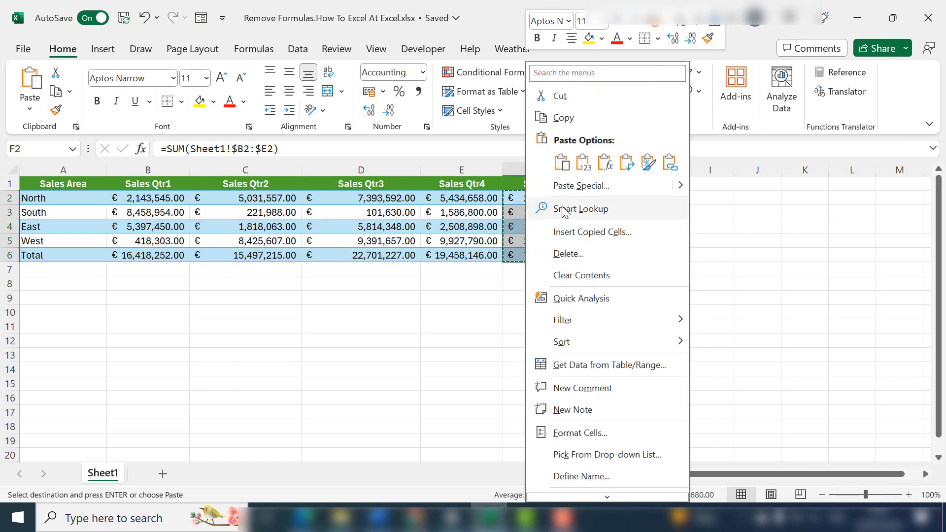
mouse_move(611, 185)
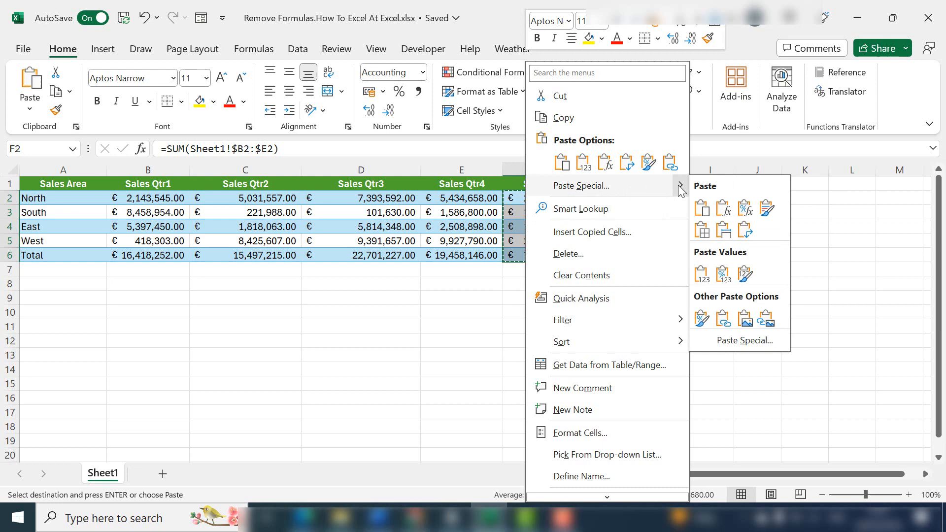
left_click(701, 273)
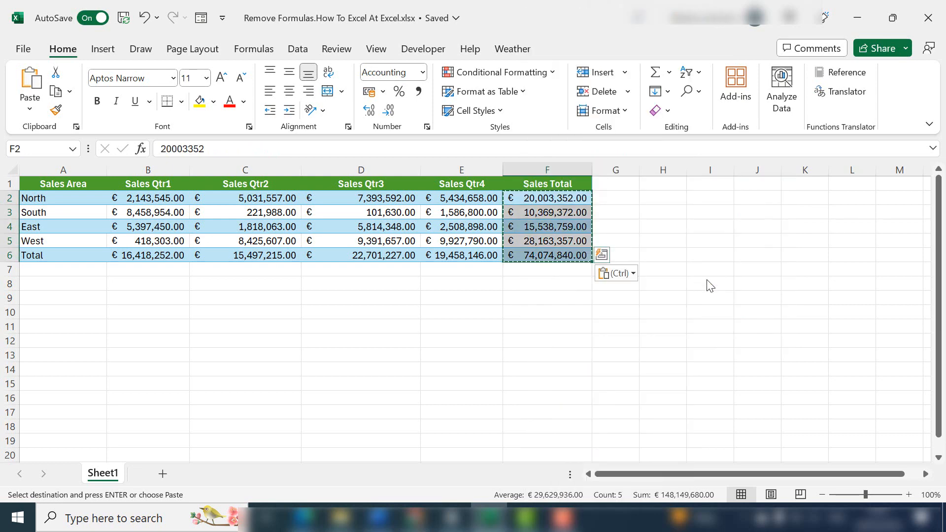
left_click(548, 213)
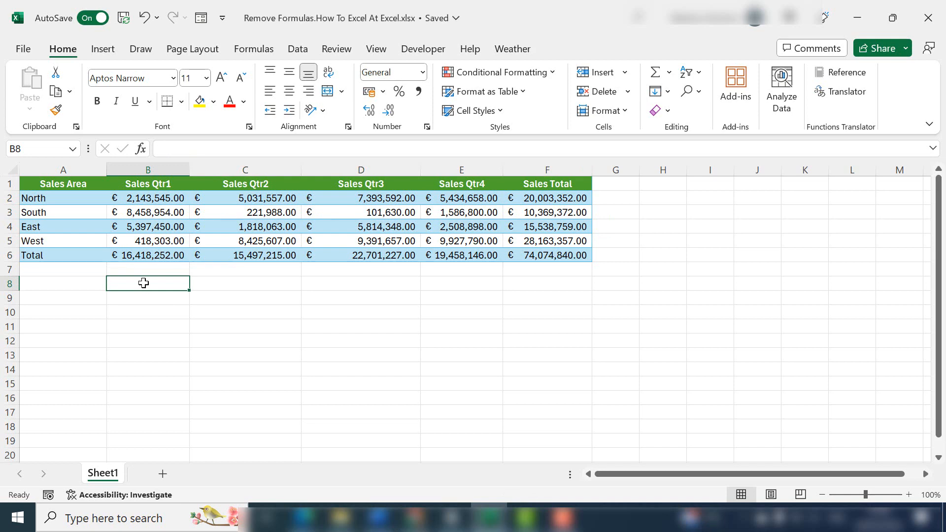
mouse_move(12, 170)
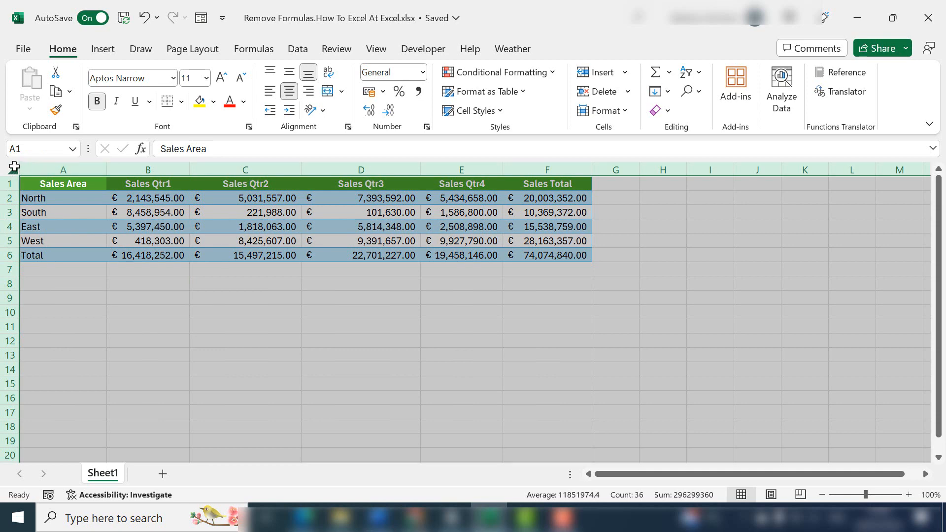
mouse_move(235, 226)
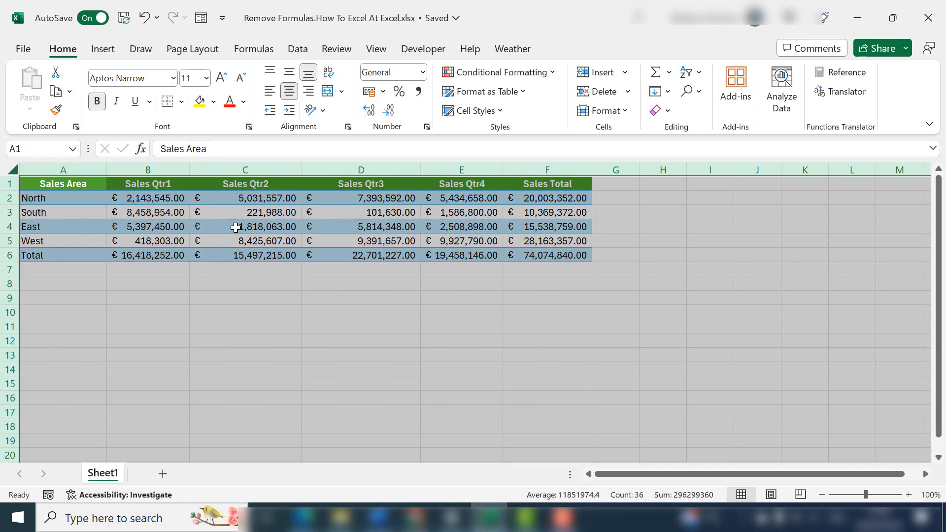
- Copy the entire sheet and paste it back as values, removing the Total row formulas
left_click(30, 79)
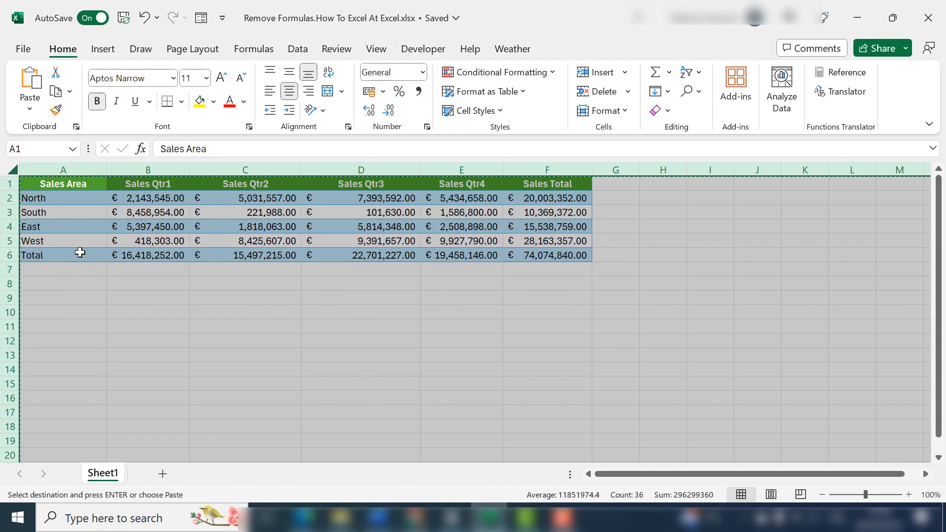
right_click(81, 252)
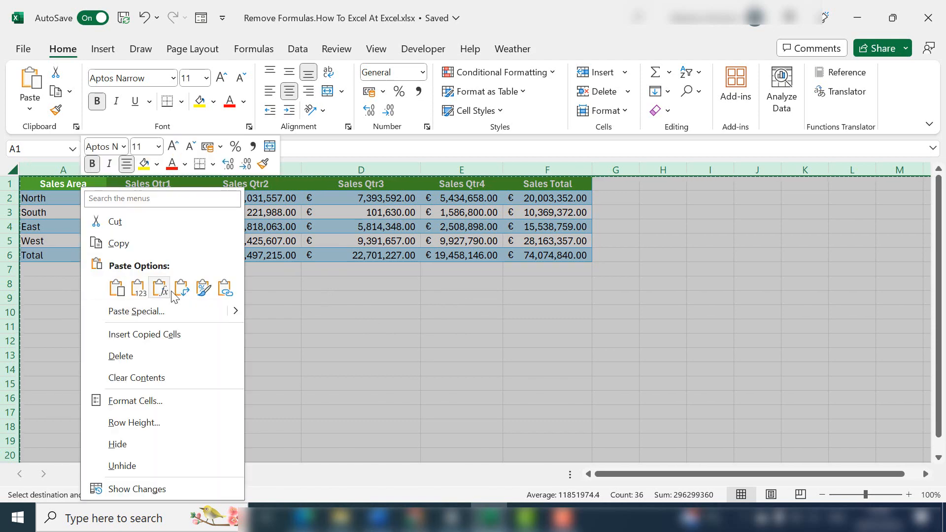
mouse_move(136, 312)
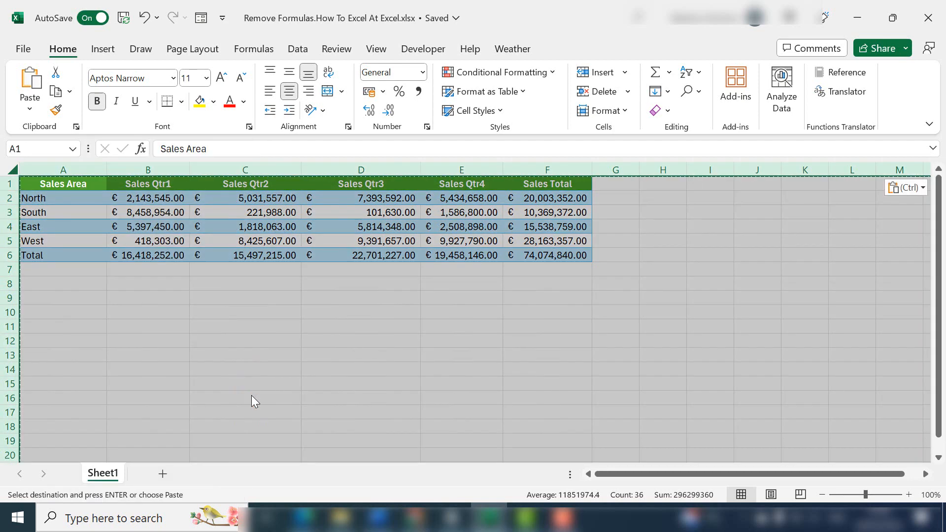
left_click(246, 355)
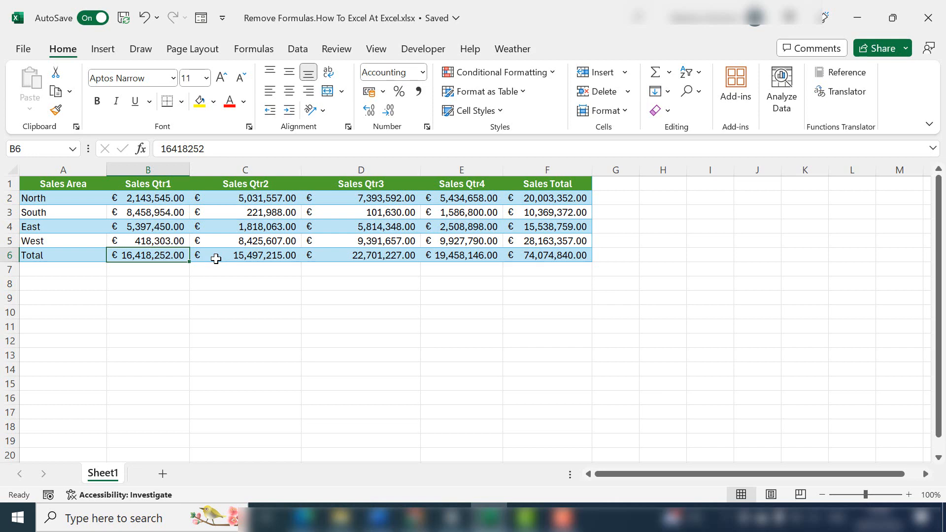
mouse_move(529, 247)
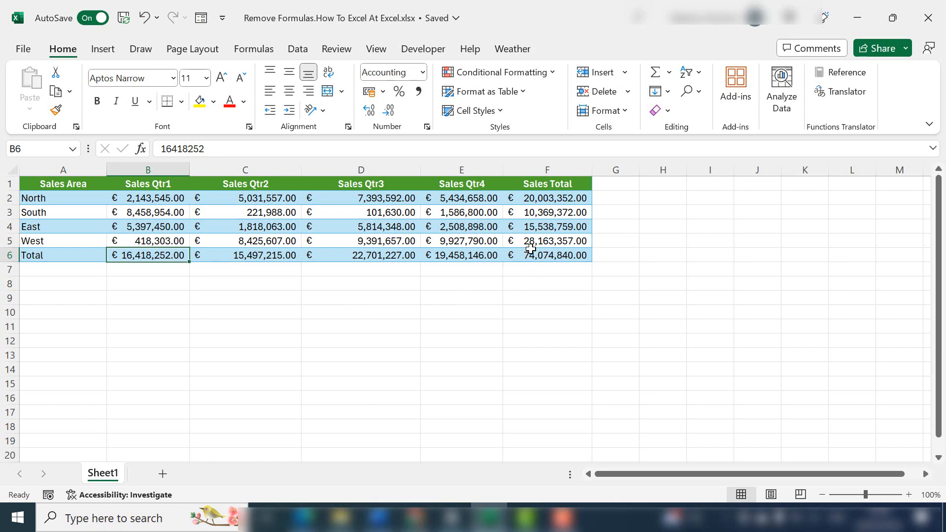
left_click(548, 241)
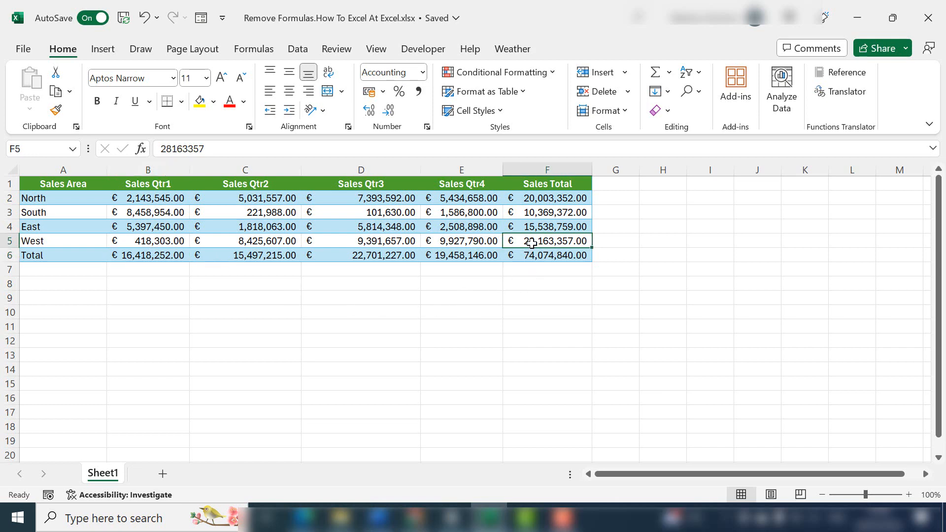